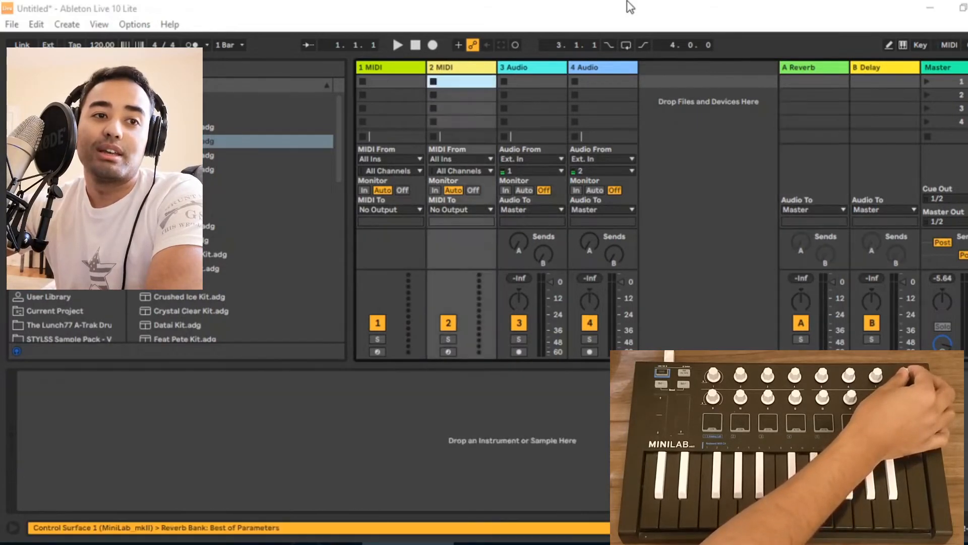
# - Select the first MIDI track as the destination for the 707 Core Kit drum rack
pyautogui.click(529, 68)
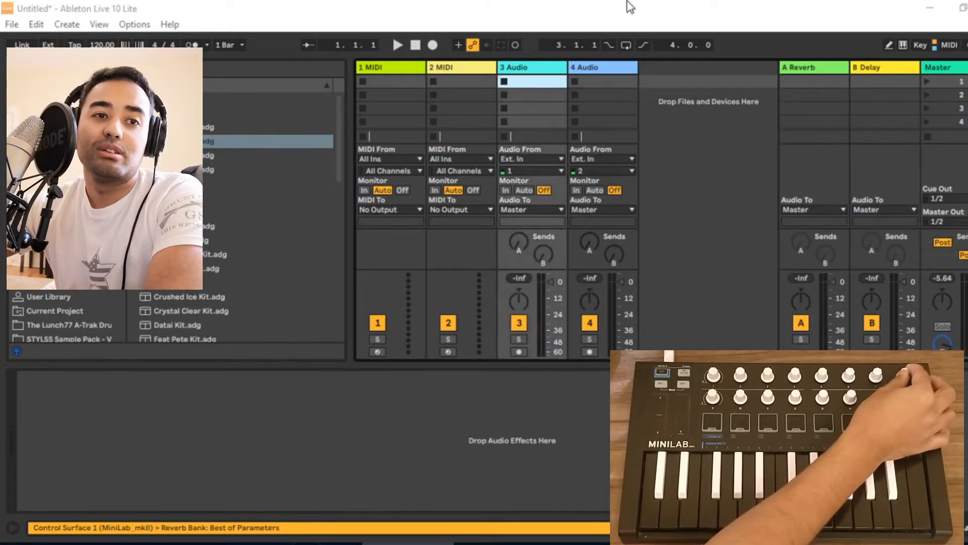
pyautogui.click(390, 68)
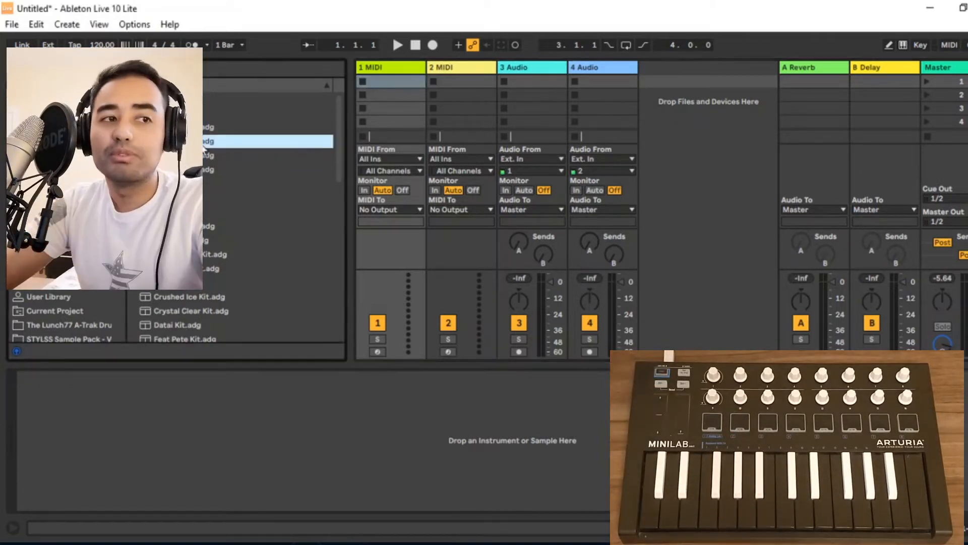
pyautogui.click(386, 81)
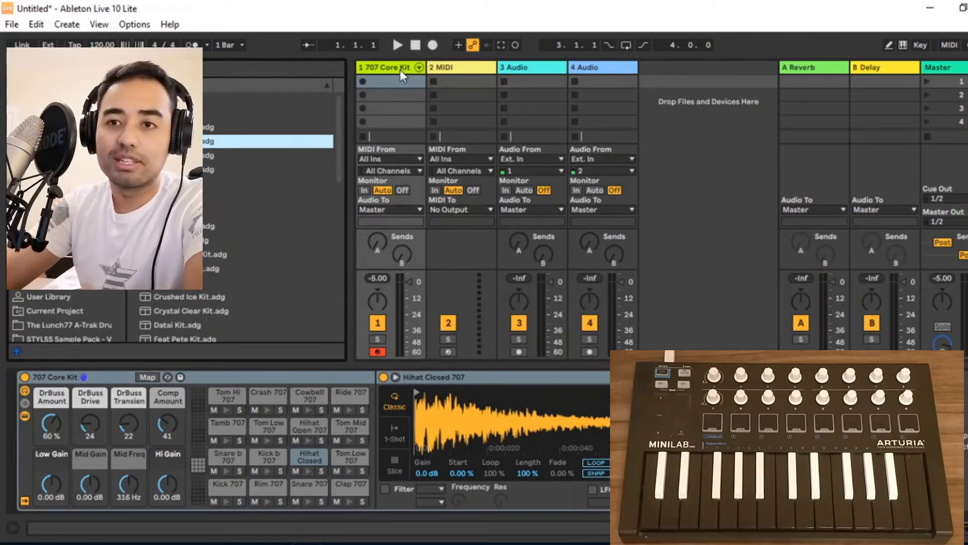
pyautogui.moveTo(634, 204)
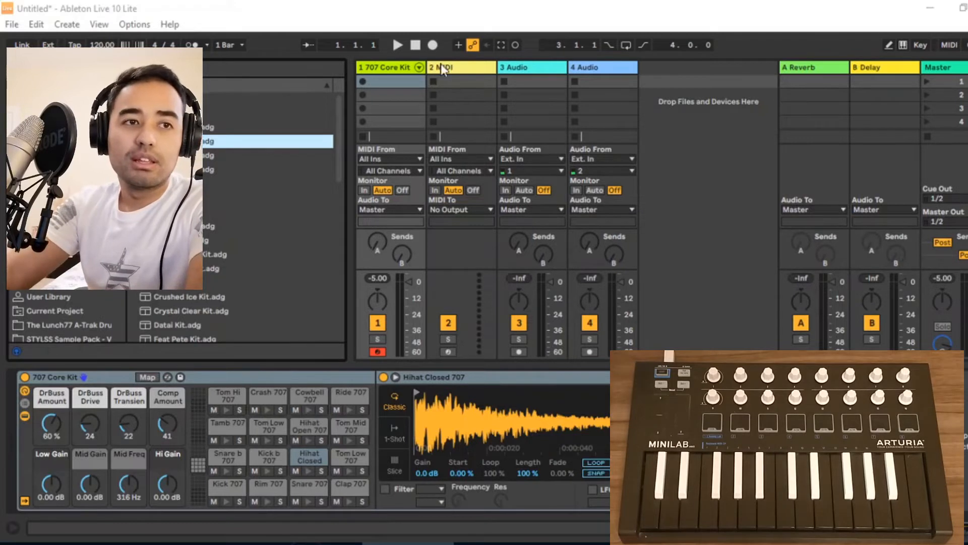
# - Load Glass Piano.adg from Piano & Keys onto the second MIDI track
pyautogui.click(461, 68)
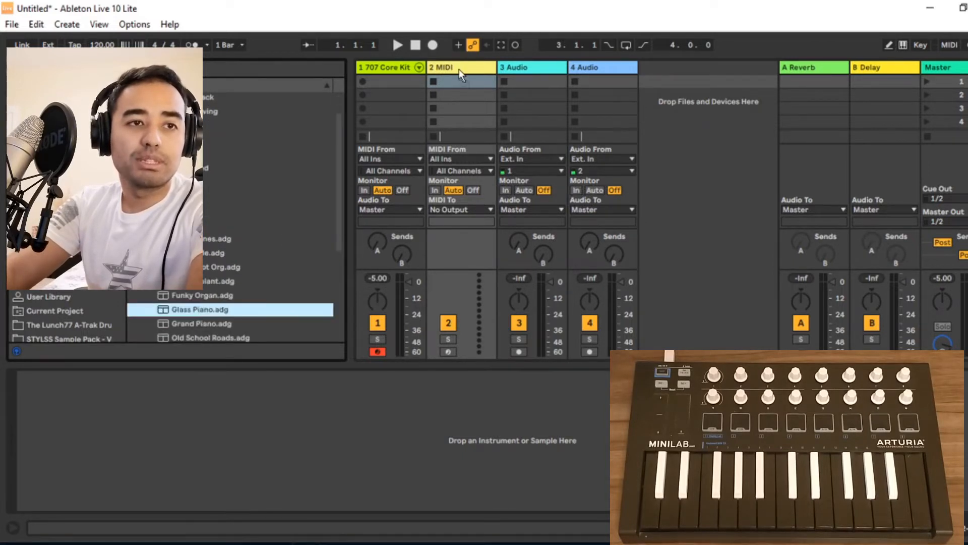
pyautogui.doubleClick(200, 309)
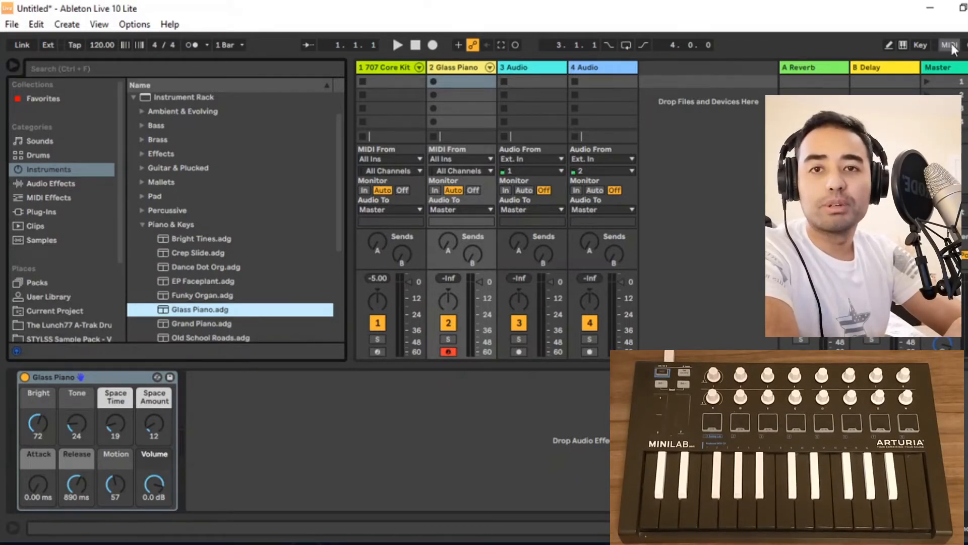
# - Enter MIDI Map Mode and assign the 707 Core Kit track's Arm button to MiniLab note G#1
pyautogui.click(950, 45)
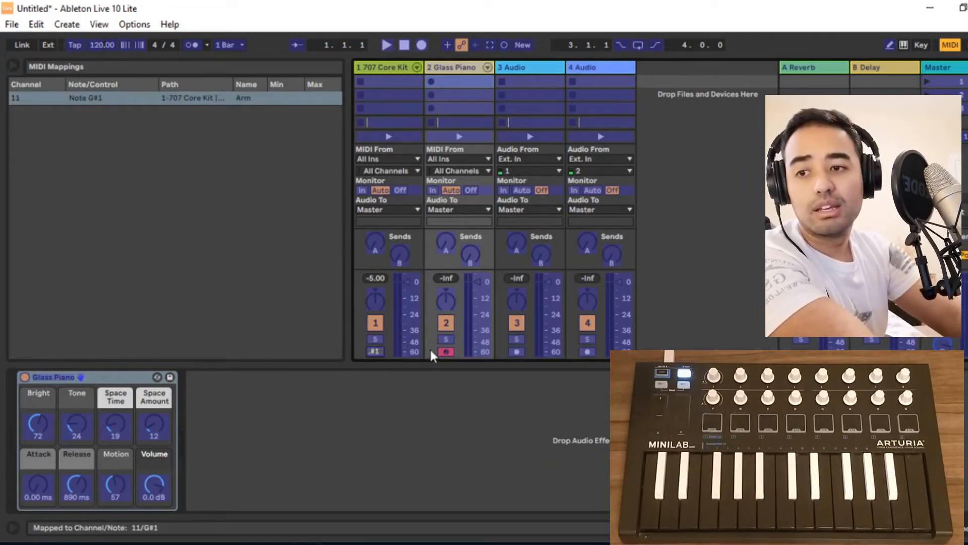
pyautogui.click(446, 351)
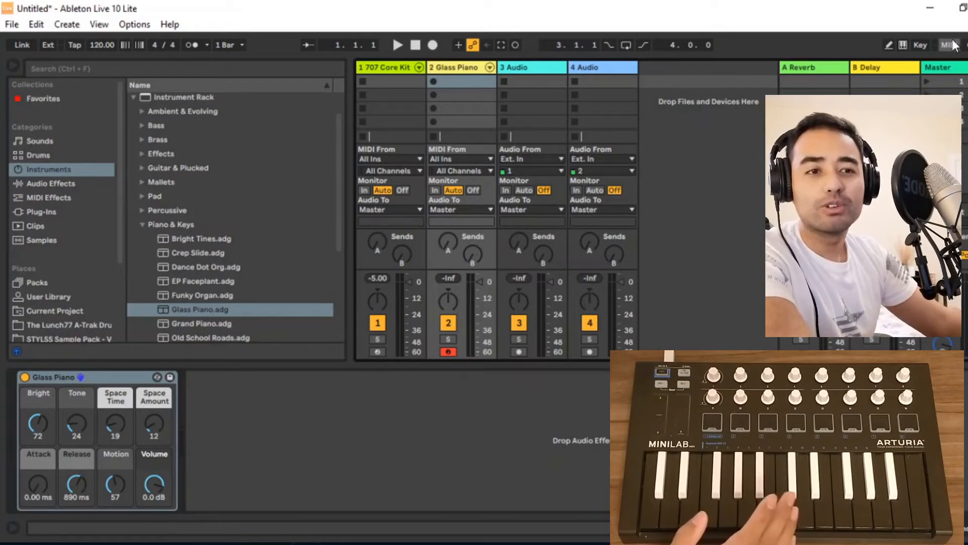
pyautogui.moveTo(739, 7)
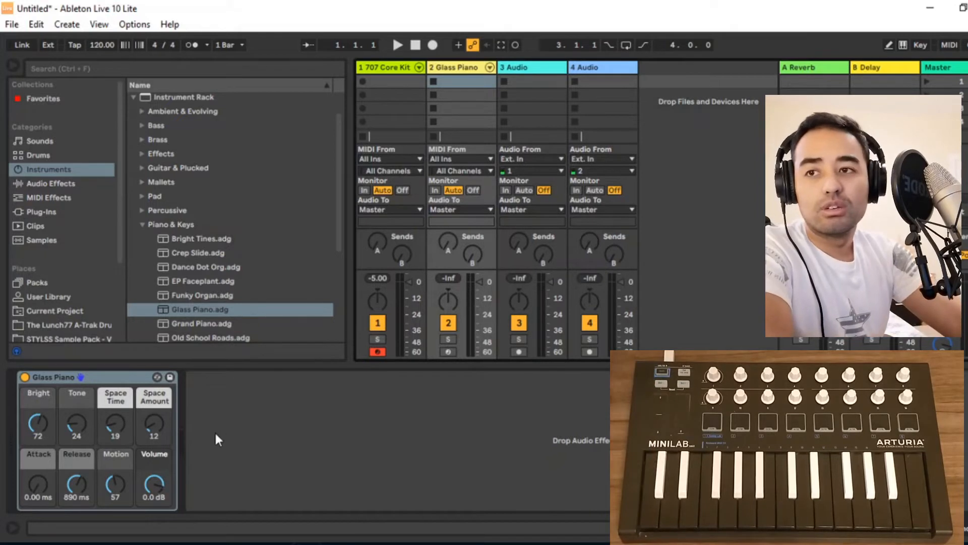
# - Assign the Glass Piano track's Arm button to MiniLab note A1 in MIDI Map Mode
pyautogui.click(383, 68)
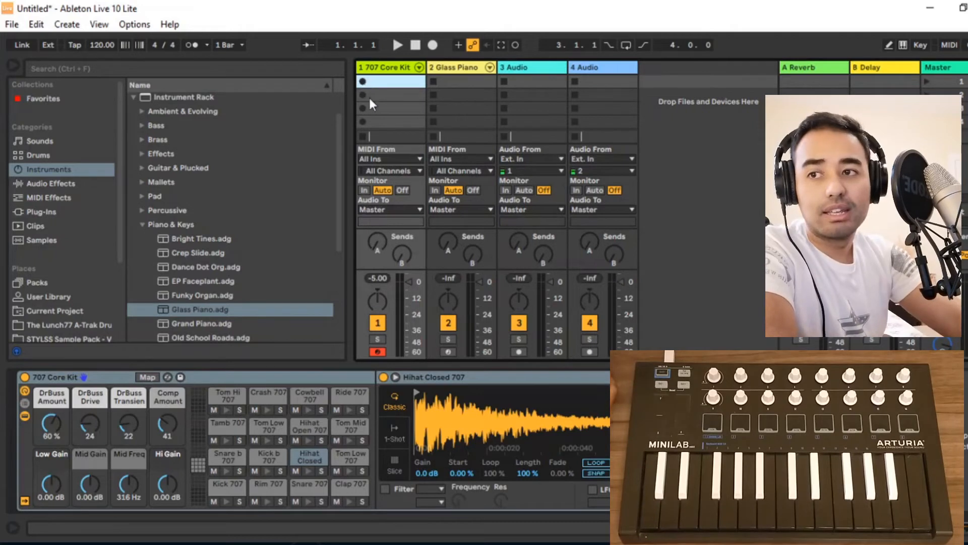
pyautogui.click(489, 44)
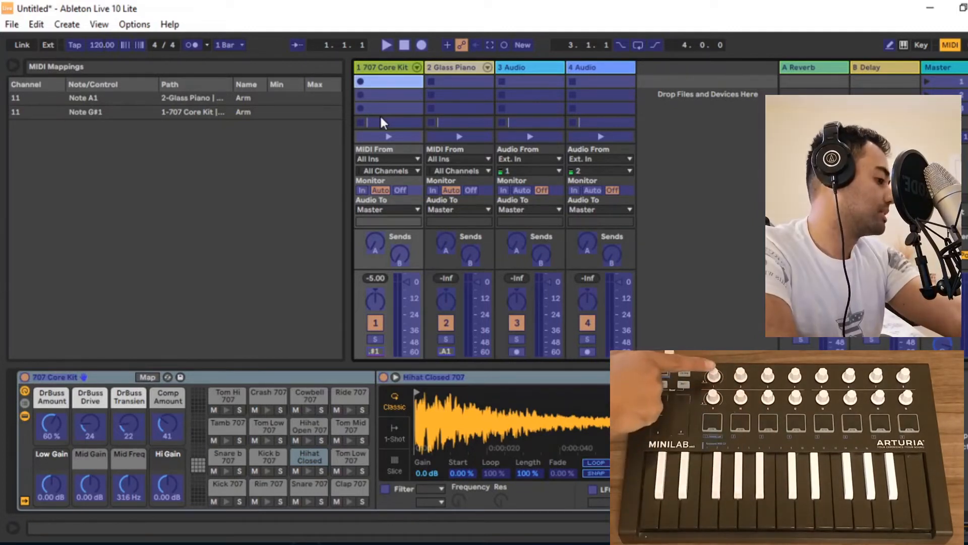
pyautogui.click(387, 81)
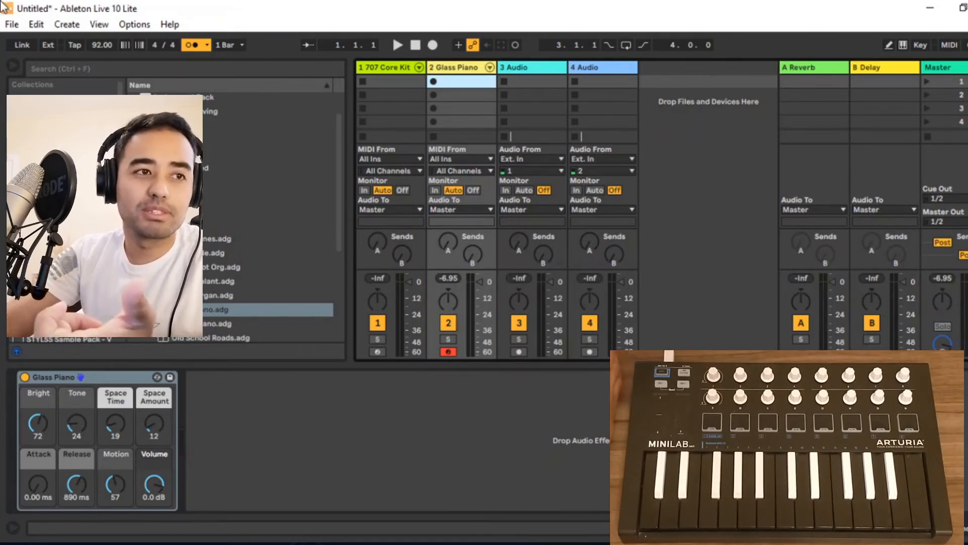
# - In Preferences > Record Warp Launch, leave Default Launch Mode at Toggle and close Preferences
pyautogui.click(134, 24)
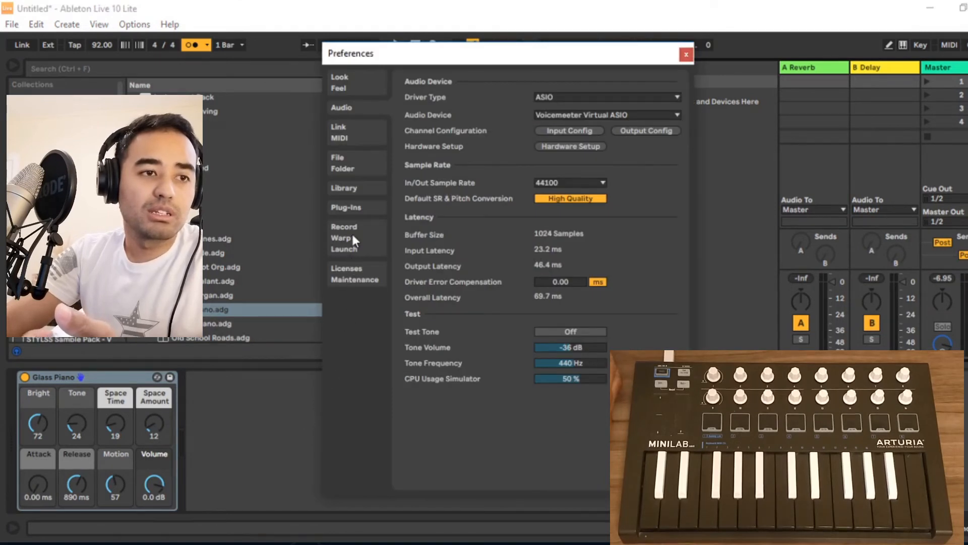
pyautogui.click(344, 226)
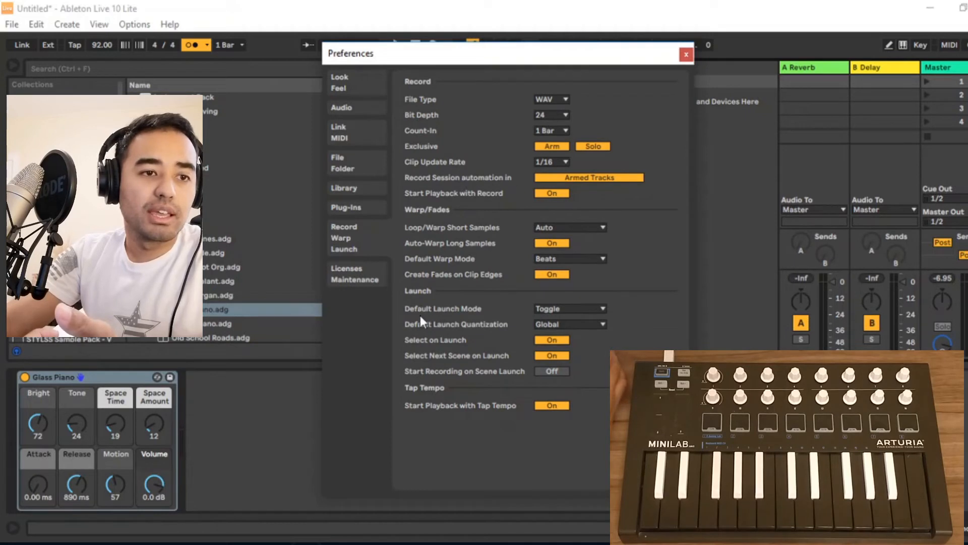
pyautogui.moveTo(553, 311)
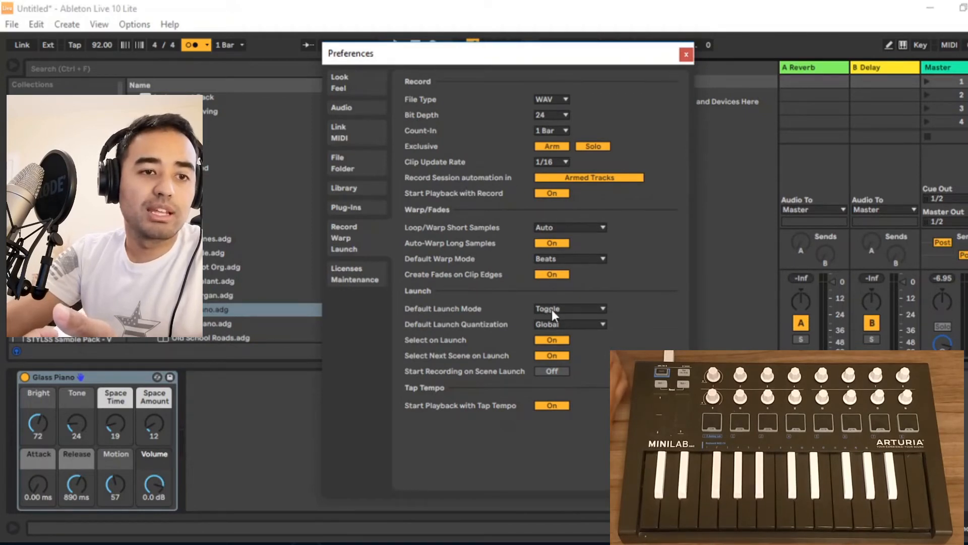
pyautogui.click(568, 309)
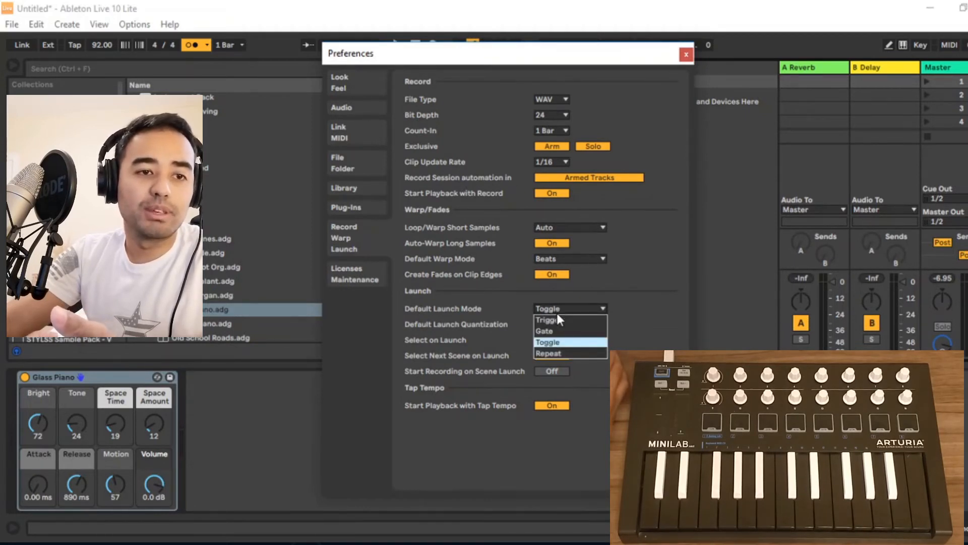
pyautogui.click(547, 342)
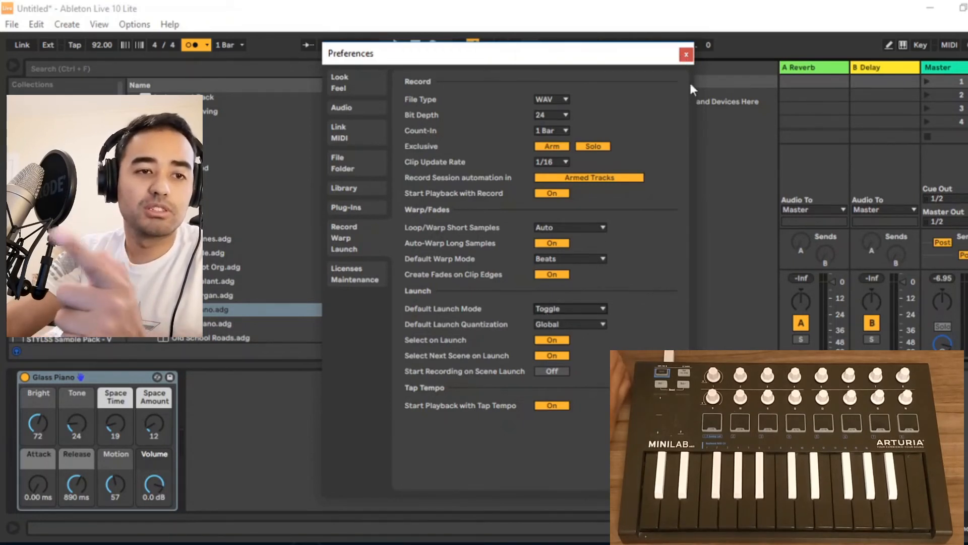
pyautogui.click(686, 54)
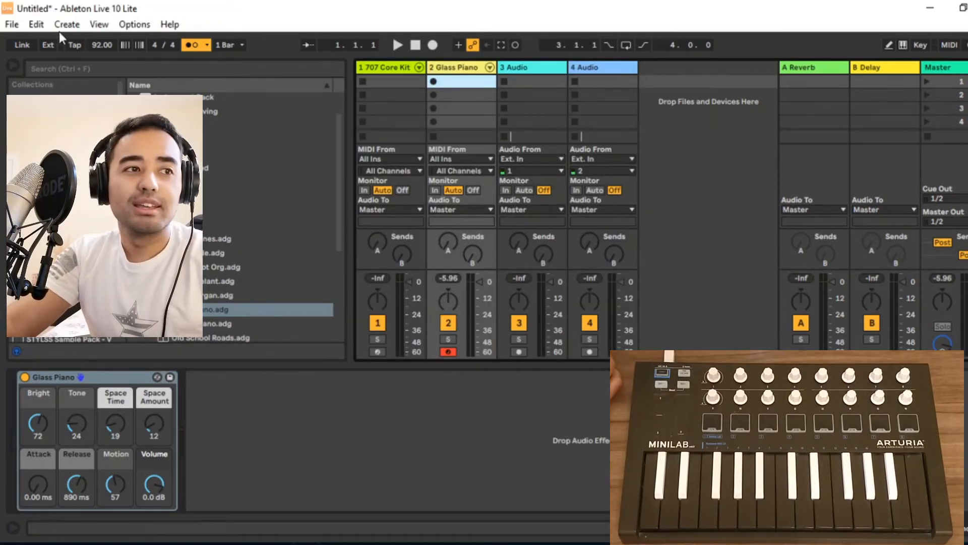
pyautogui.click(35, 25)
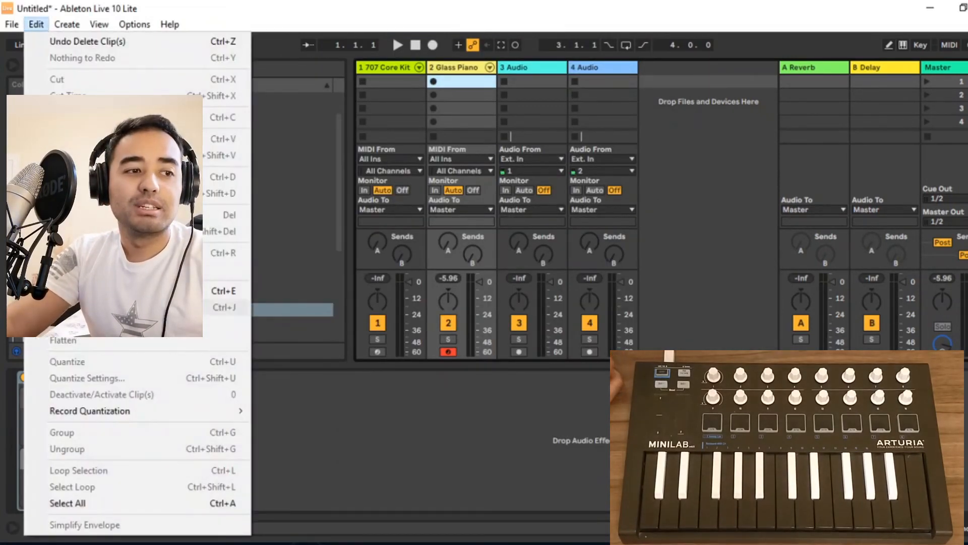
pyautogui.moveTo(90, 410)
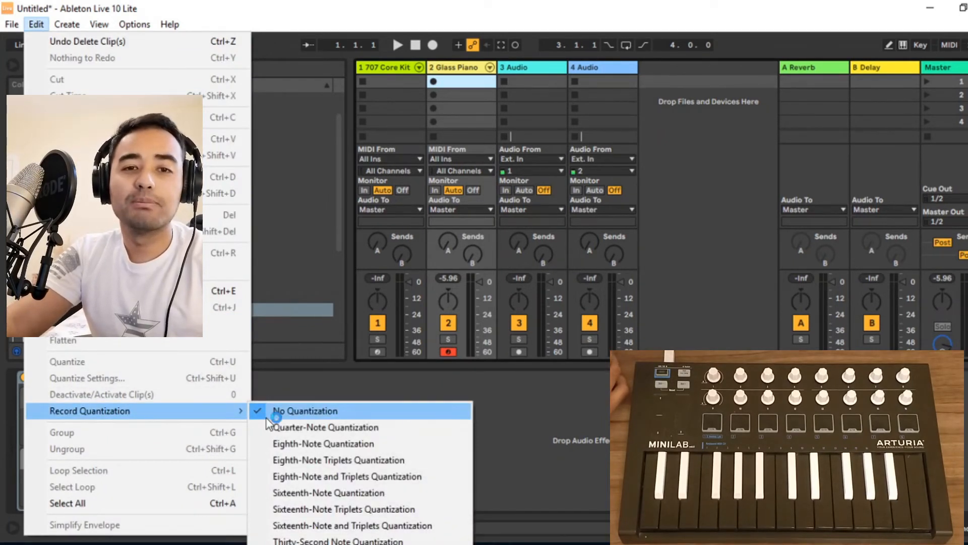
pyautogui.moveTo(314, 493)
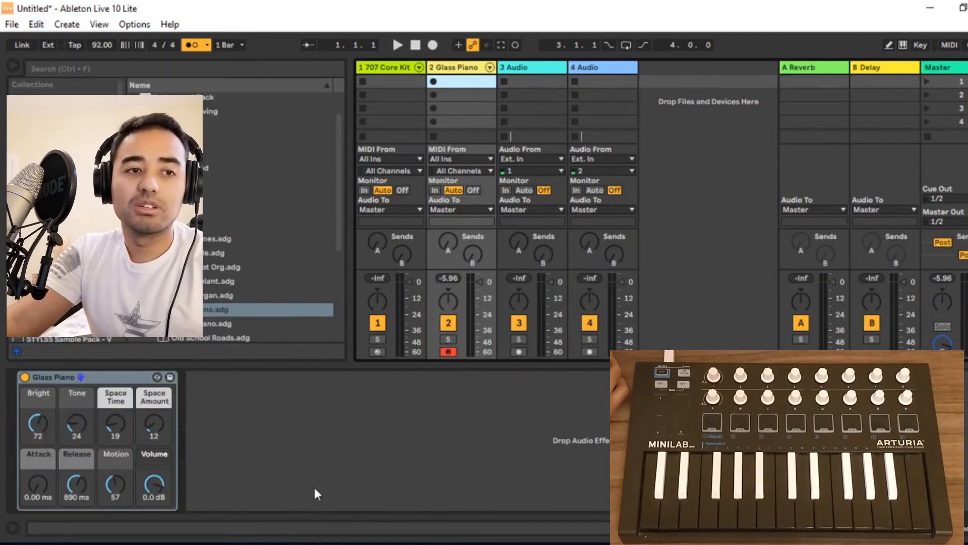
pyautogui.moveTo(454, 20)
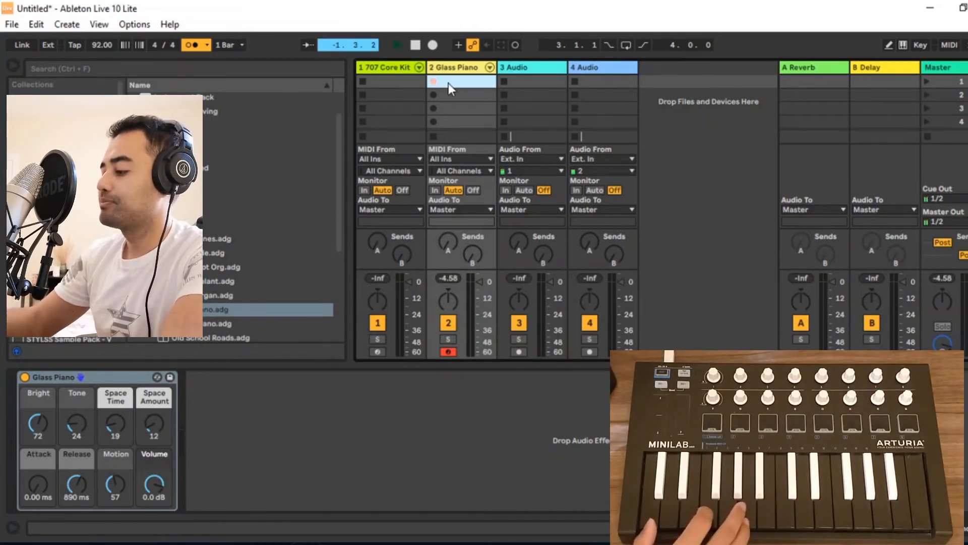
# - Start recording a Glass Piano clip in the track's first slot, played from the MiniLab keys
pyautogui.click(397, 44)
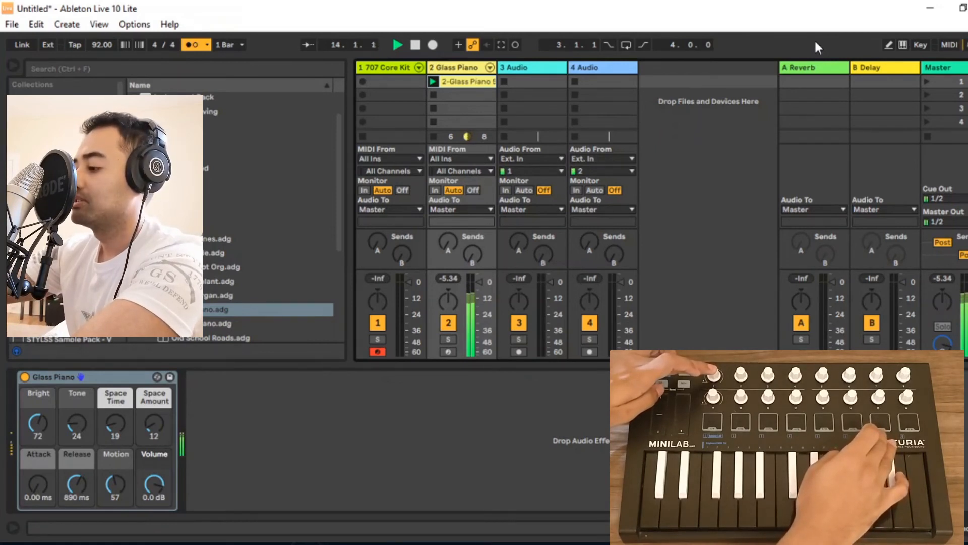
# - Record a 707 Core Kit drum clip in track one's first slot over the looping piano
pyautogui.click(384, 67)
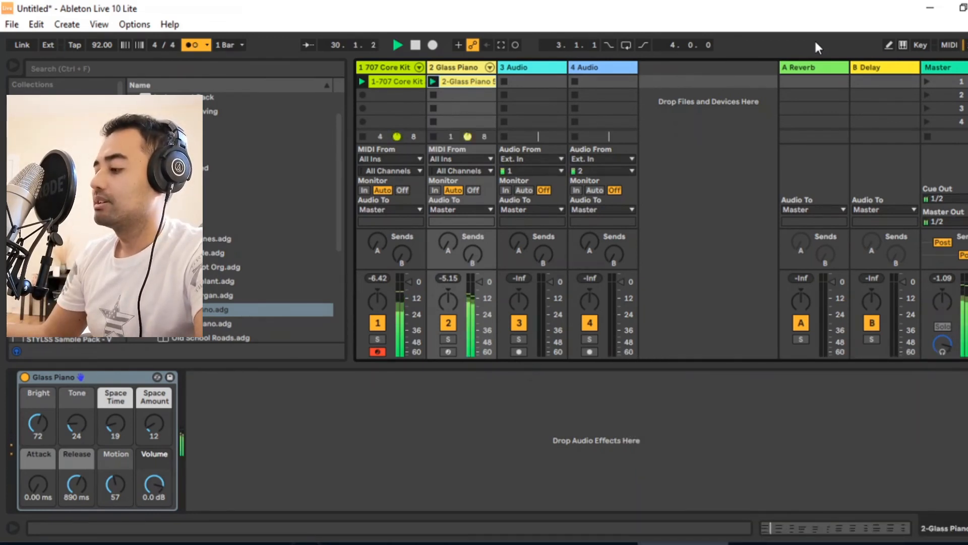
# - Show the 707 Core Kit clip's Drum Rack in Detail View and stop playback
pyautogui.click(386, 68)
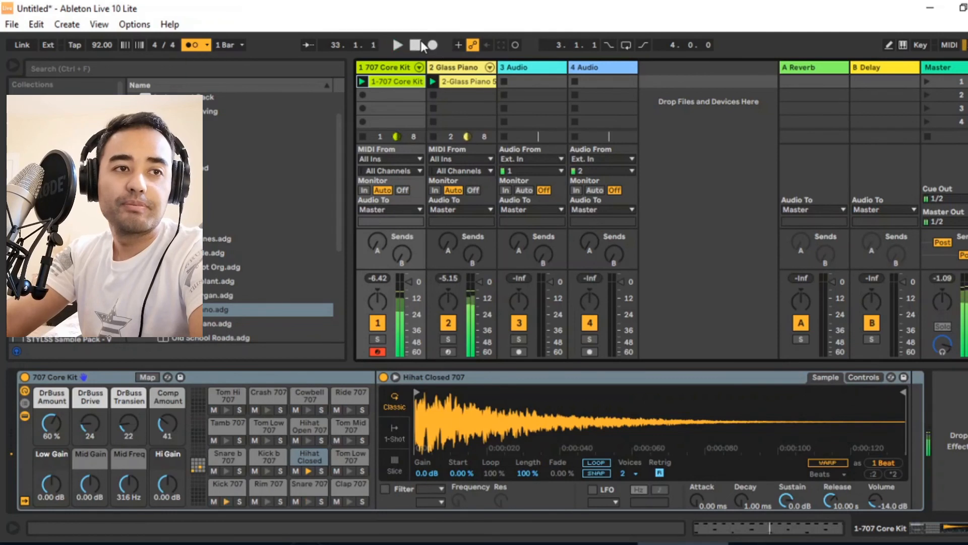
pyautogui.click(414, 45)
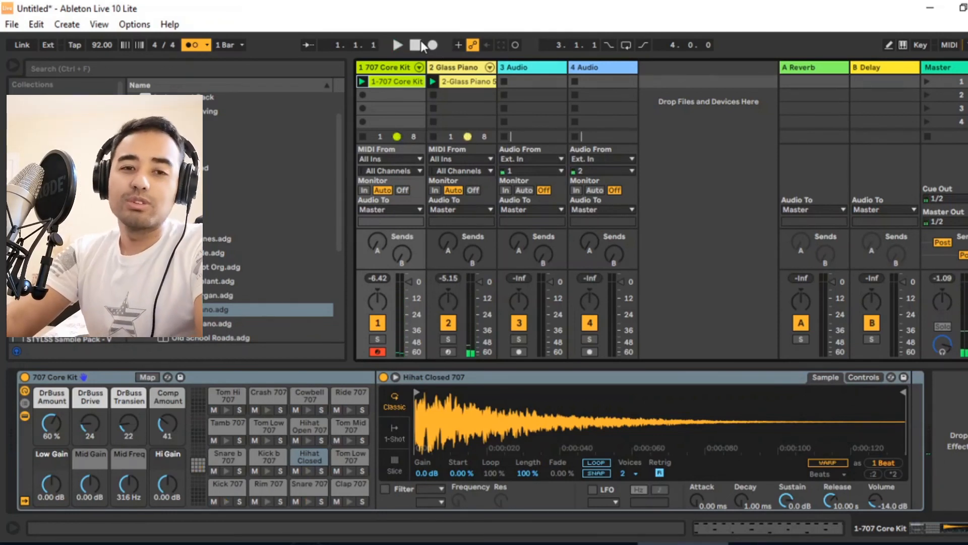